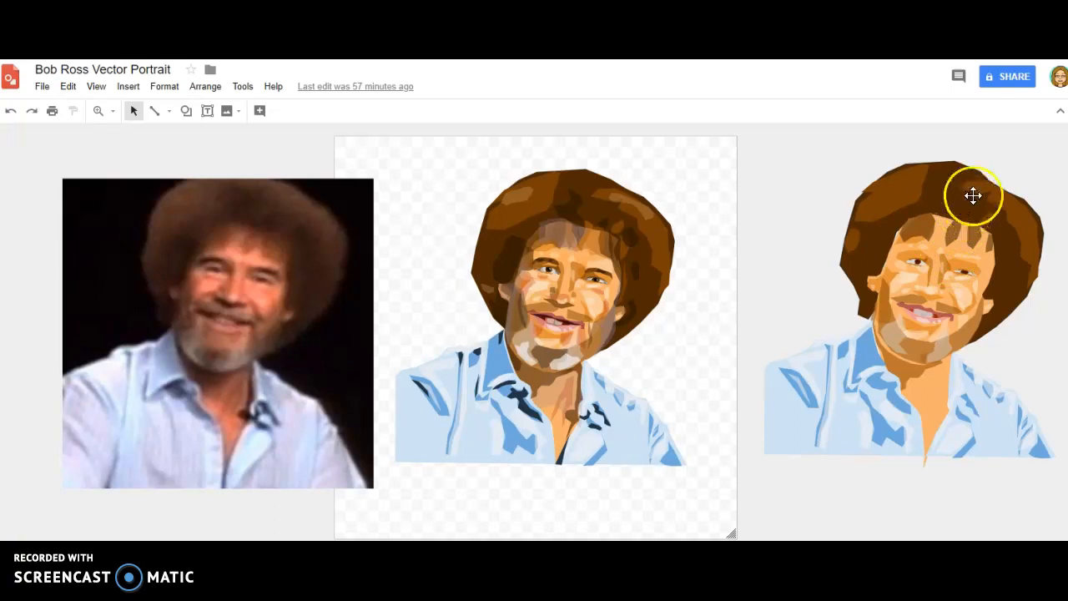
mouse_move(591, 230)
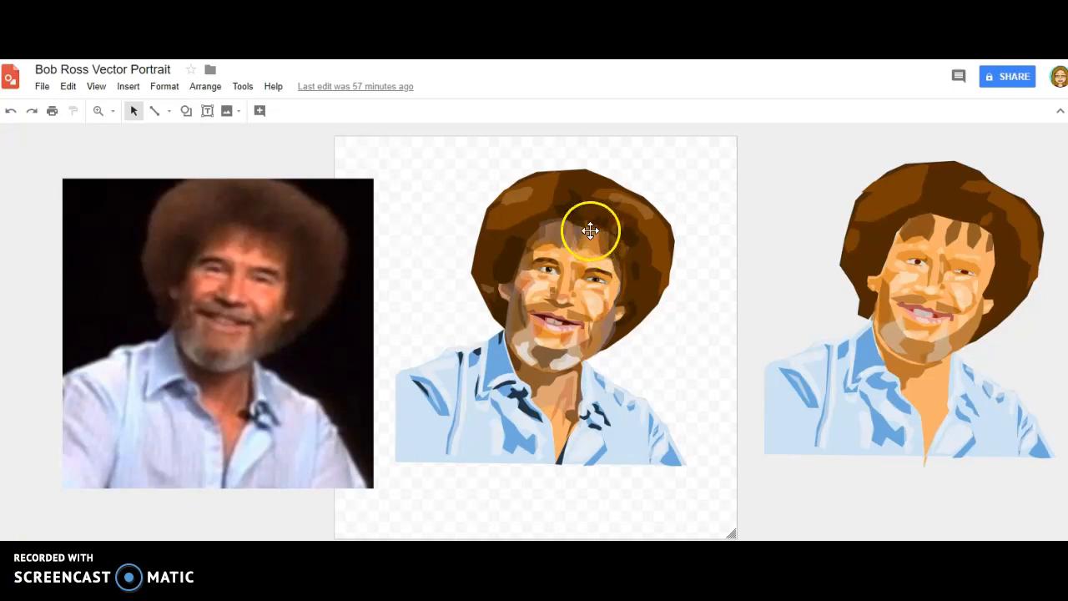
mouse_move(605, 492)
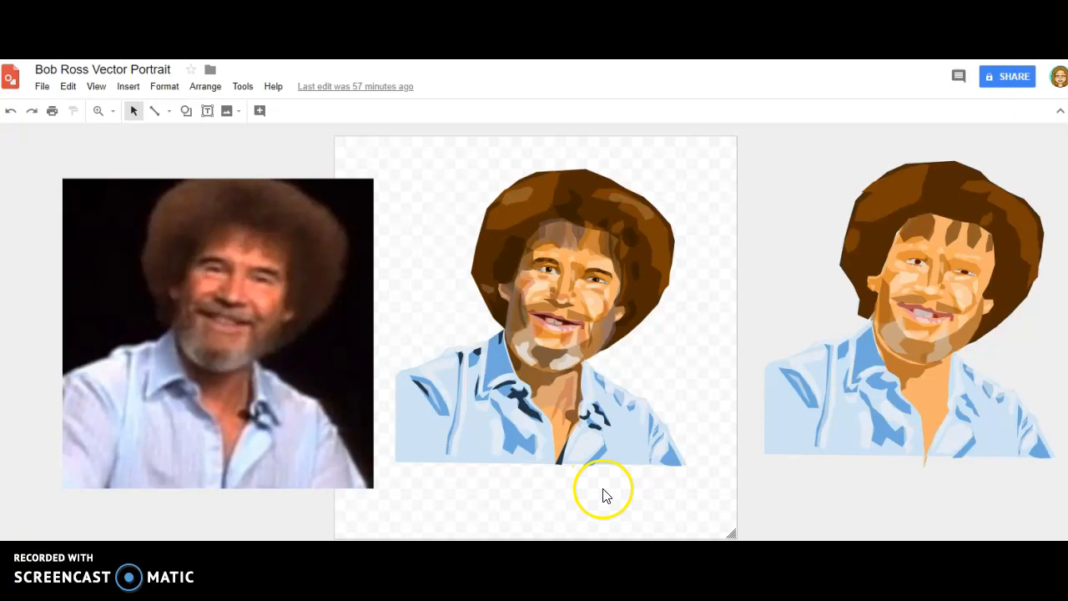
mouse_move(664, 464)
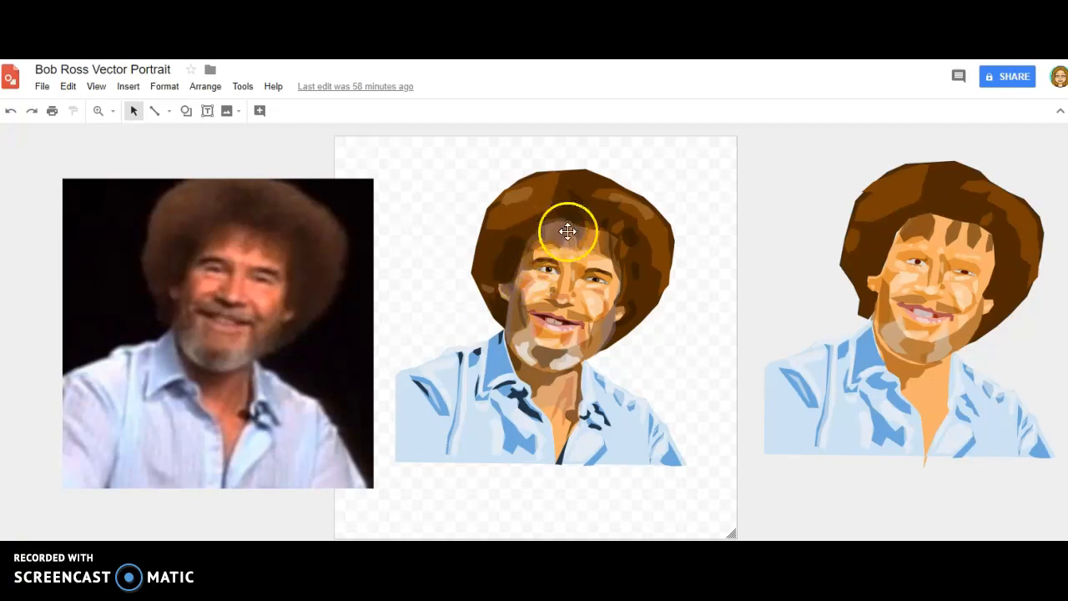
Give the top hair shape a custom semi-transparent fill colour
left_click(268, 111)
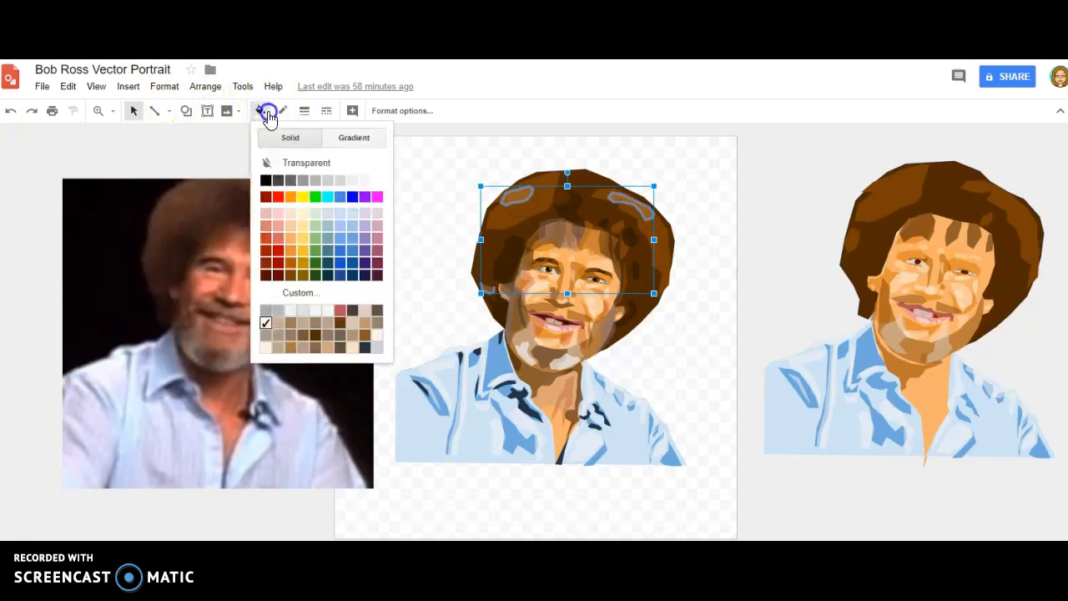
left_click(301, 292)
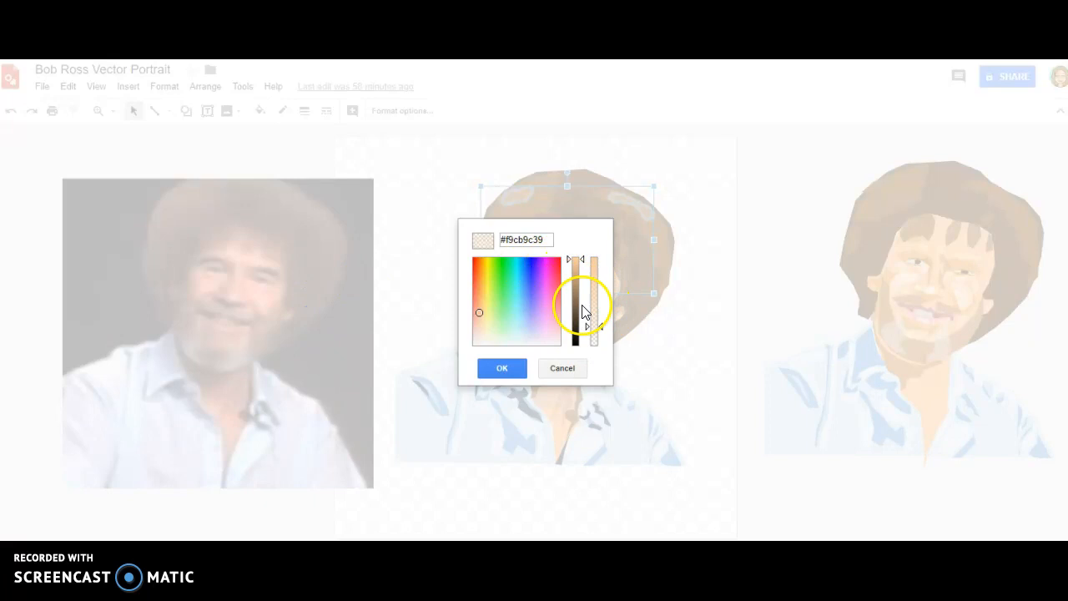
left_click(501, 368)
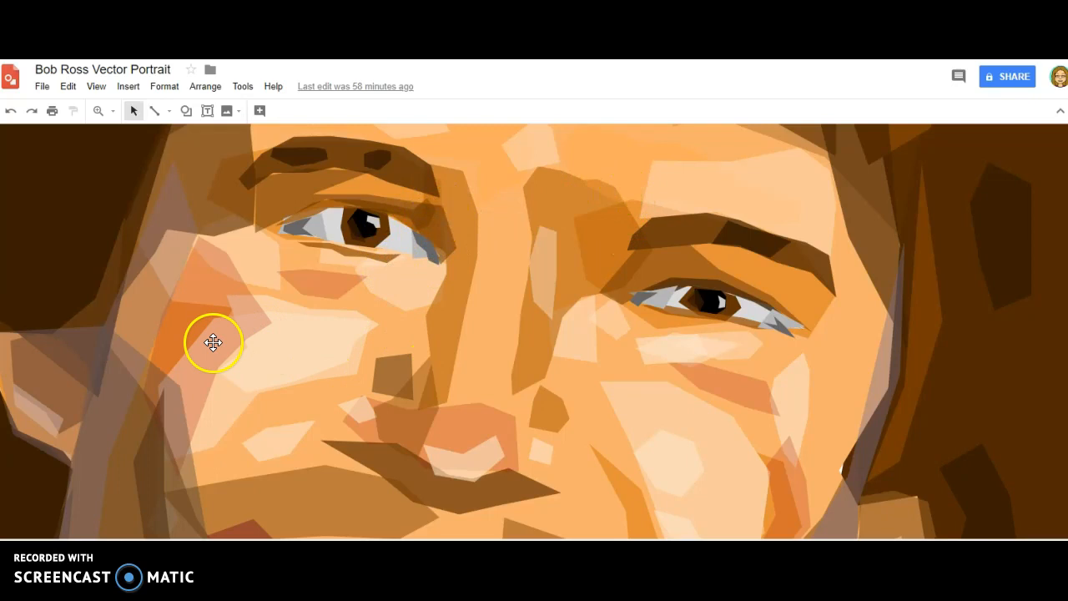
mouse_move(313, 266)
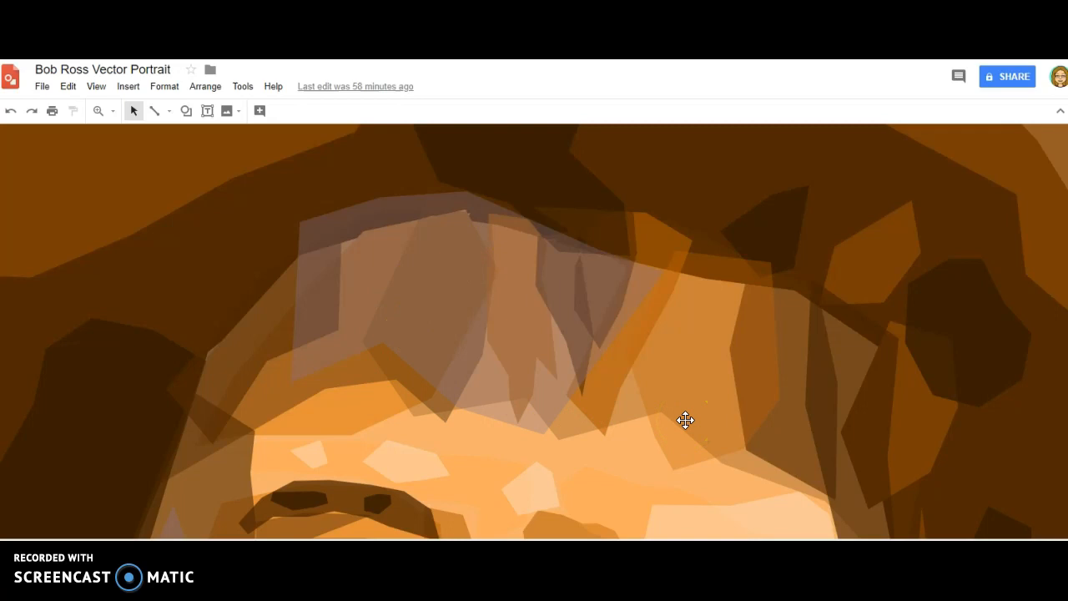
Select the translucent forehead polygon to reshape its vertices
left_click(551, 401)
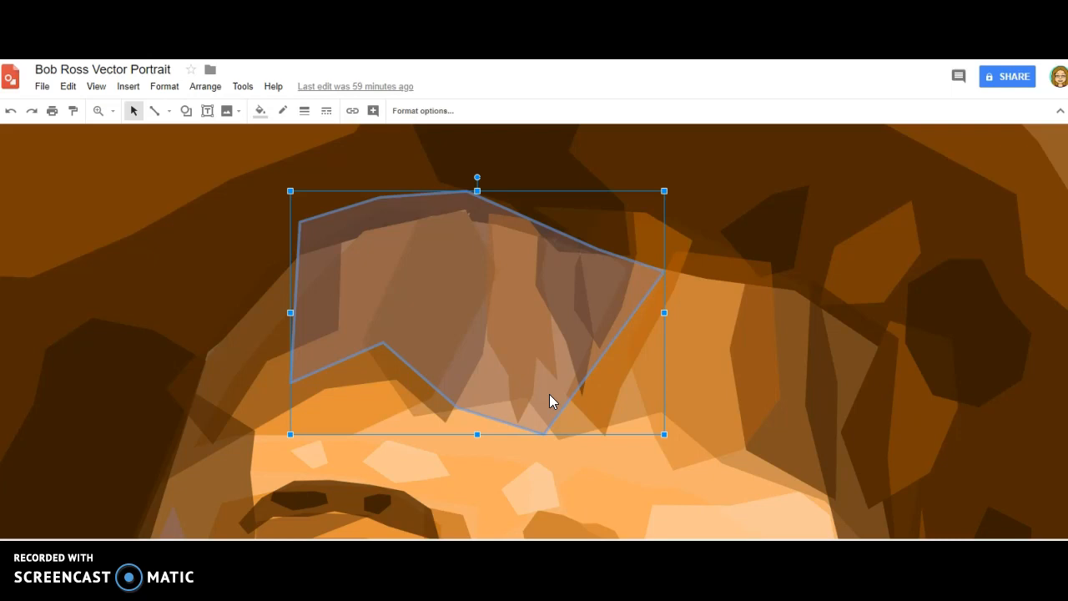
mouse_move(99, 111)
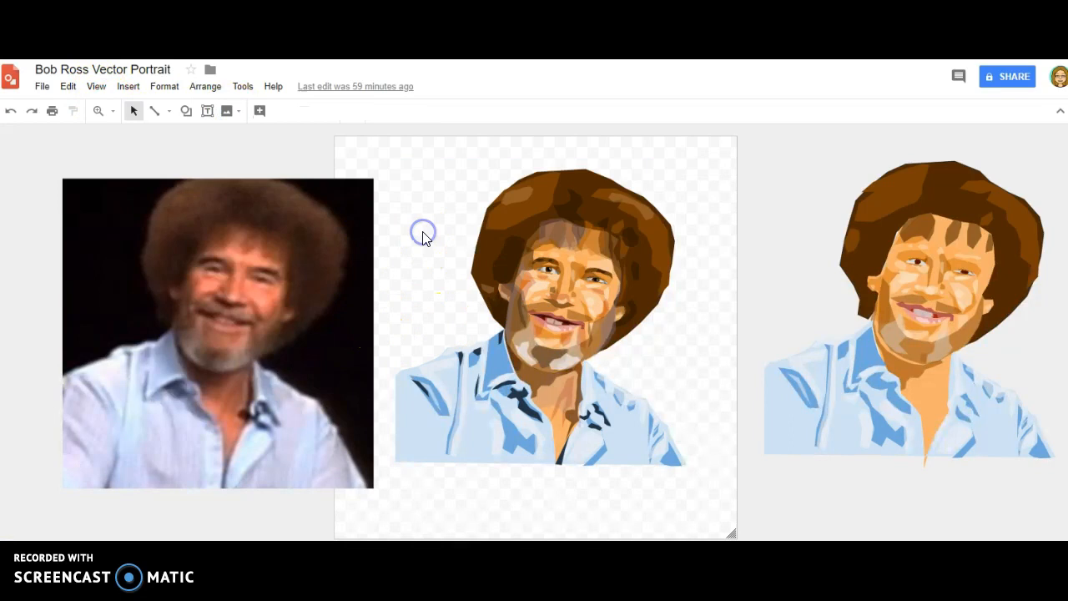
mouse_move(970, 307)
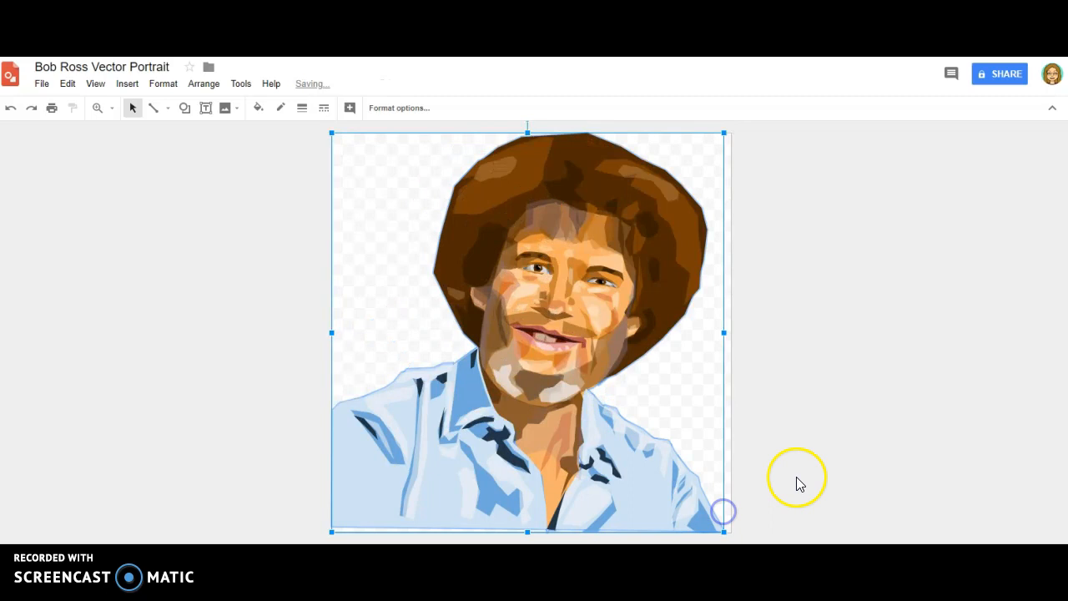
Reselect and nudge the portrait on the square page, then bring up page options
left_click(805, 464)
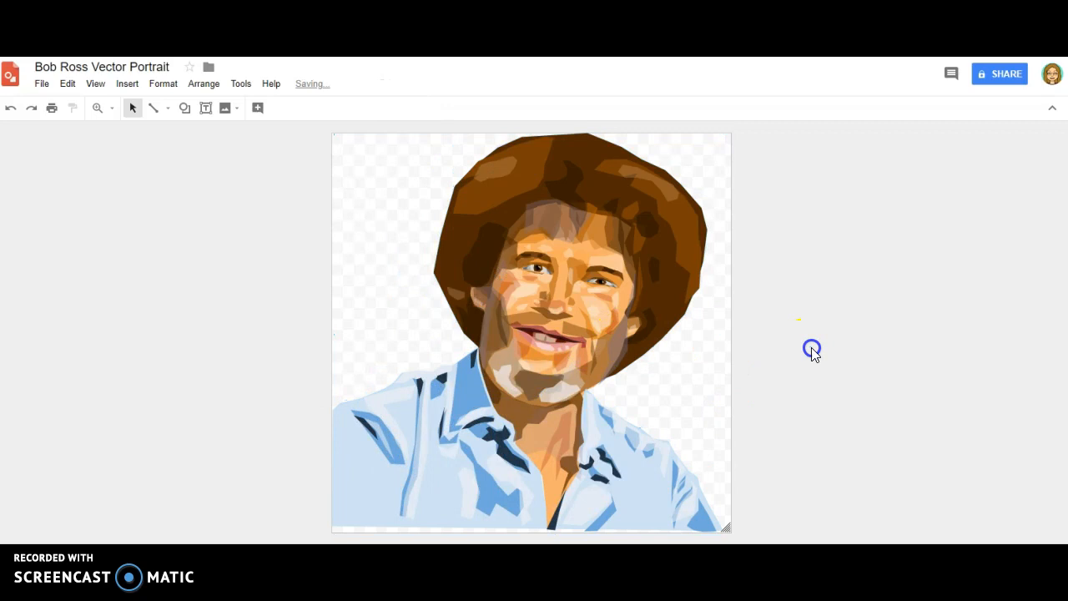
left_click(531, 334)
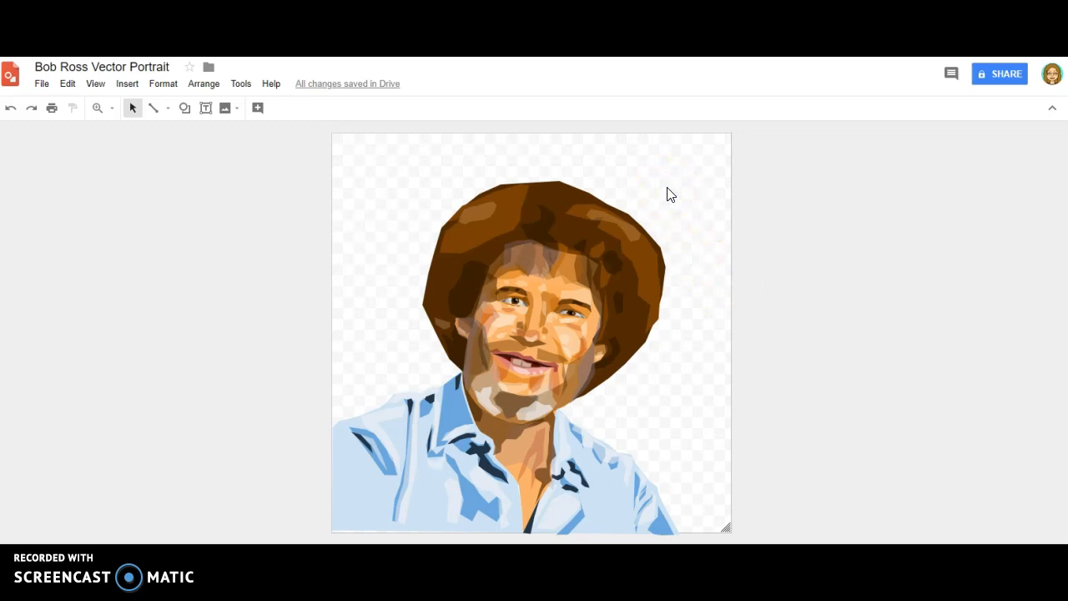
right_click(671, 194)
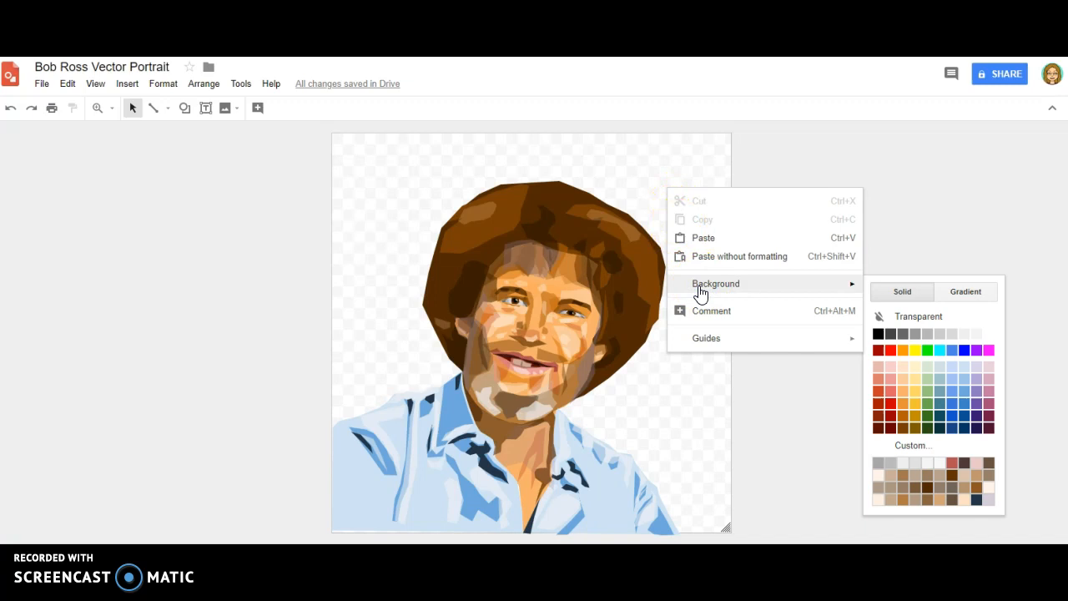
left_click(925, 355)
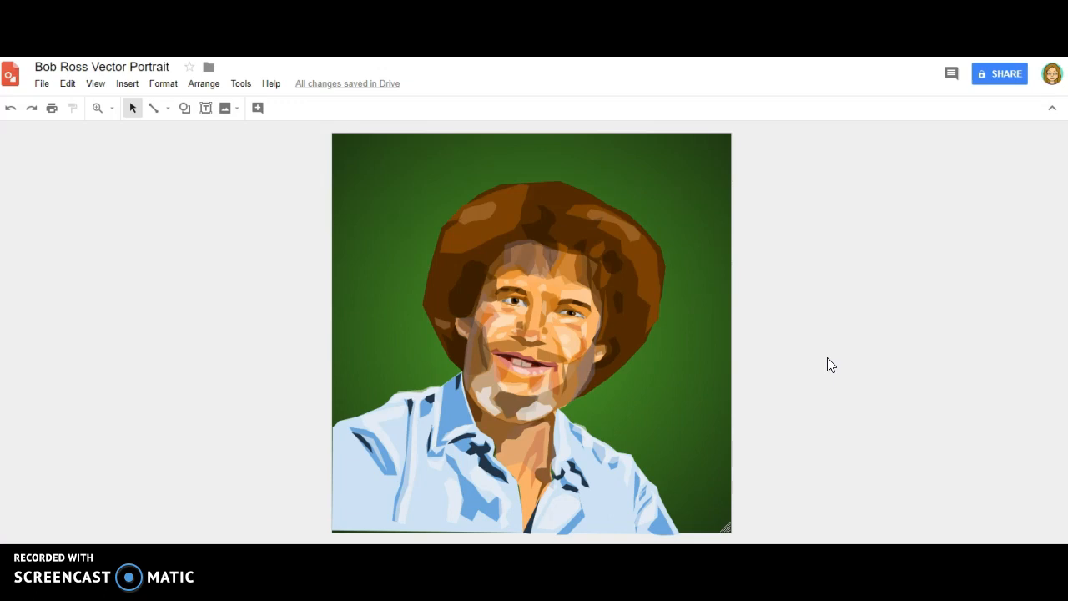
Search web images for 'land' landscape trees and browse the results
left_click(127, 83)
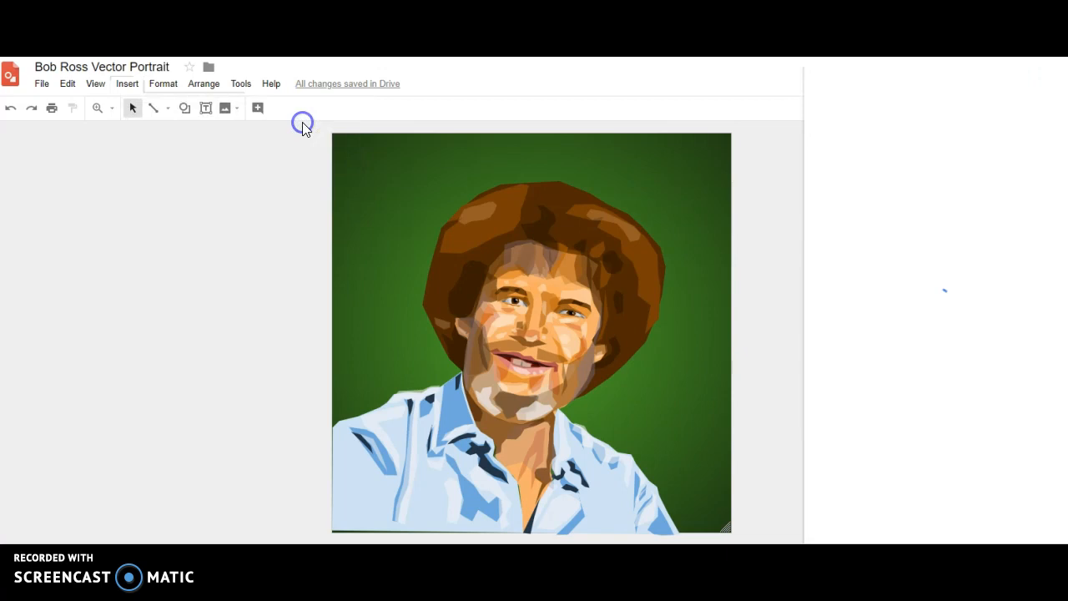
type("landscape trees")
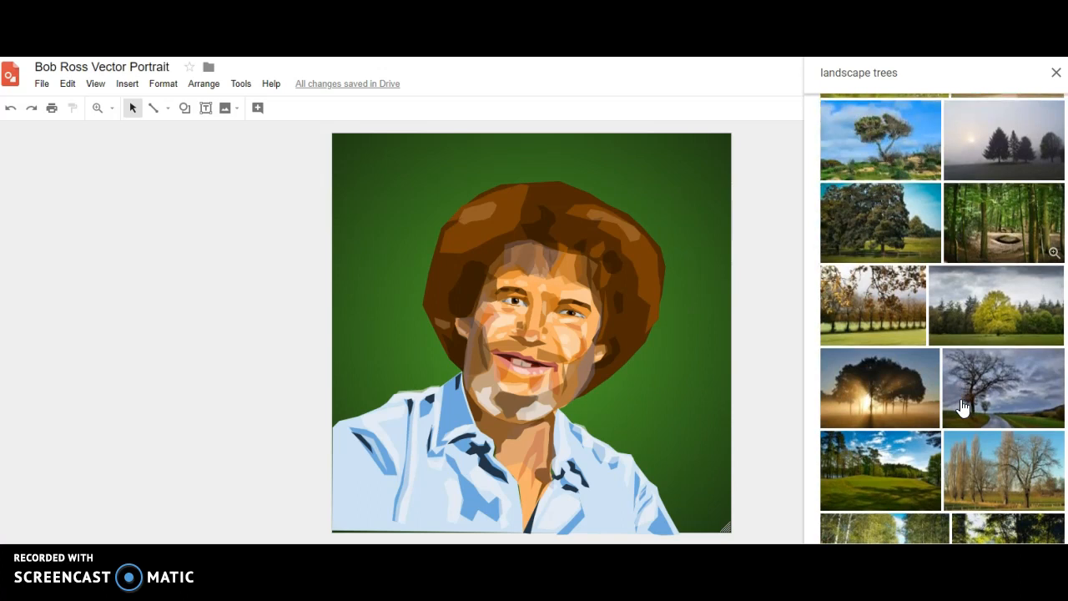
scroll("down", 3)
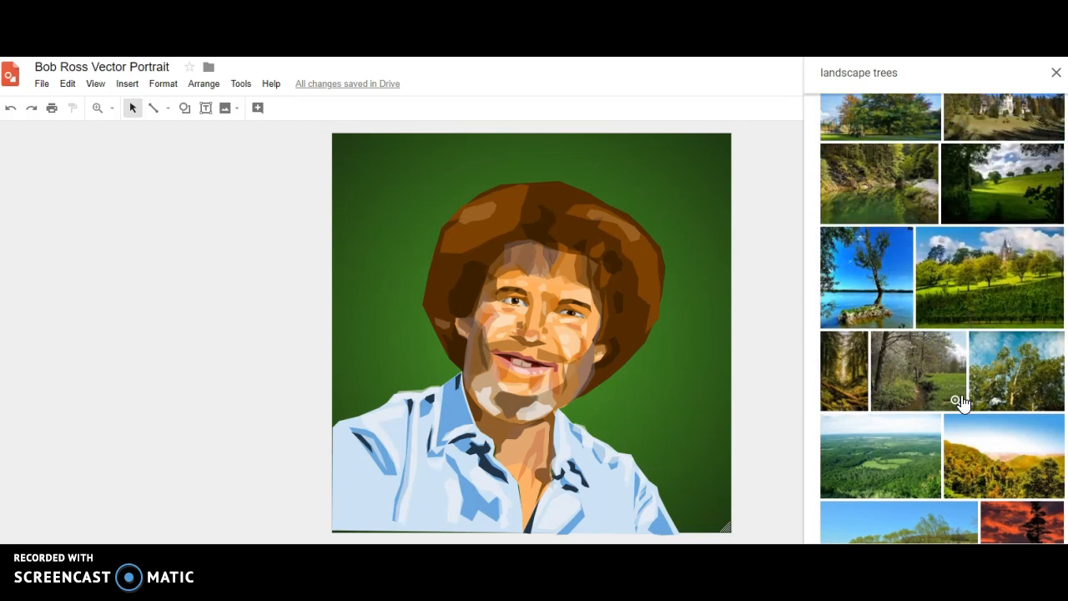
scroll("down", 3)
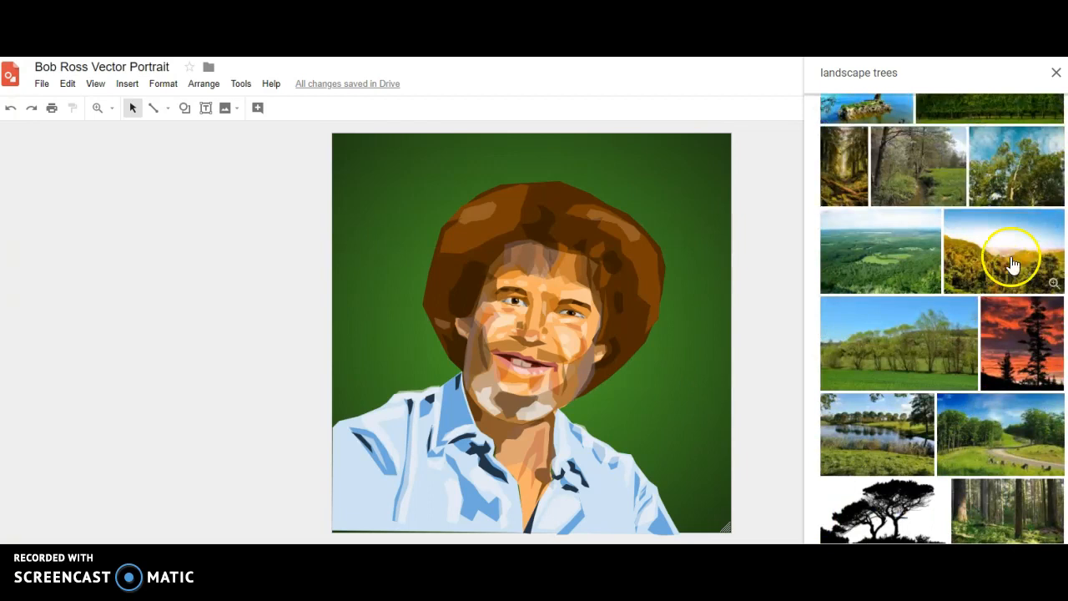
Insert the sunlit forested-hills photo and send it behind the portrait
left_click(1012, 250)
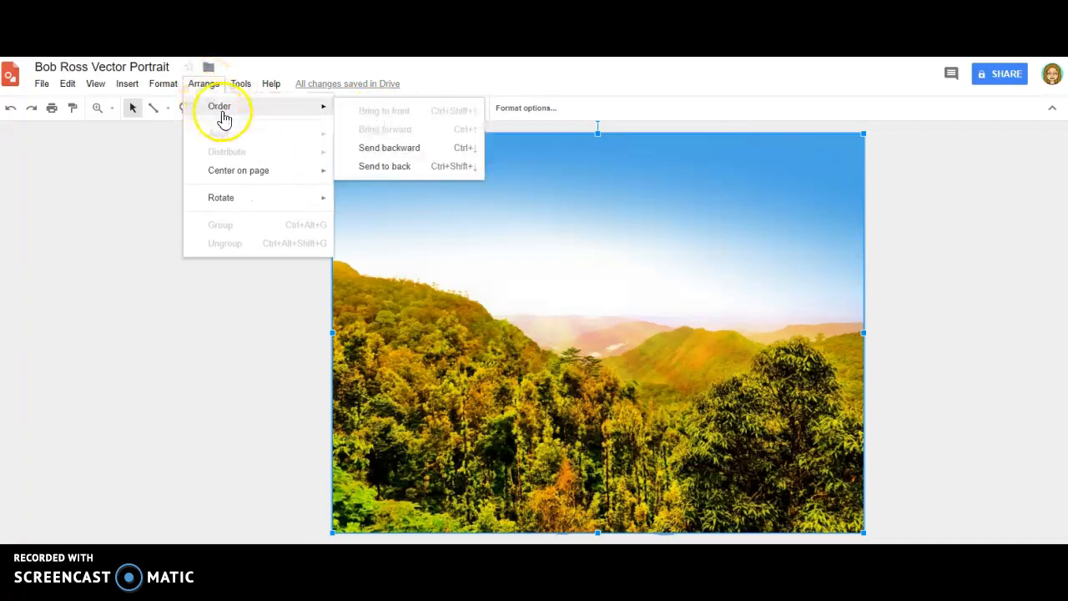
left_click(384, 167)
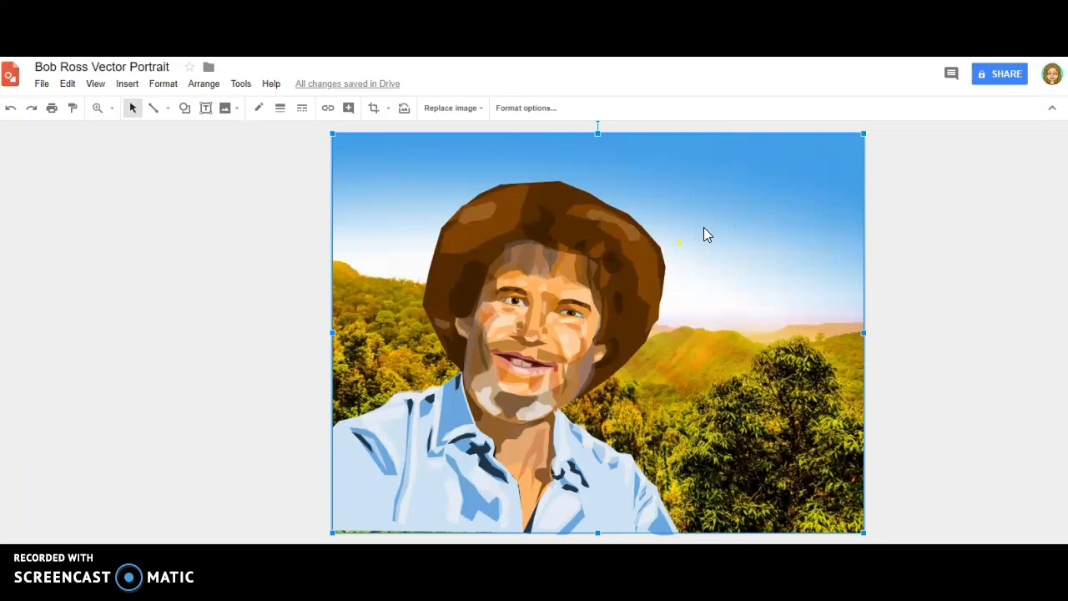
mouse_move(526, 107)
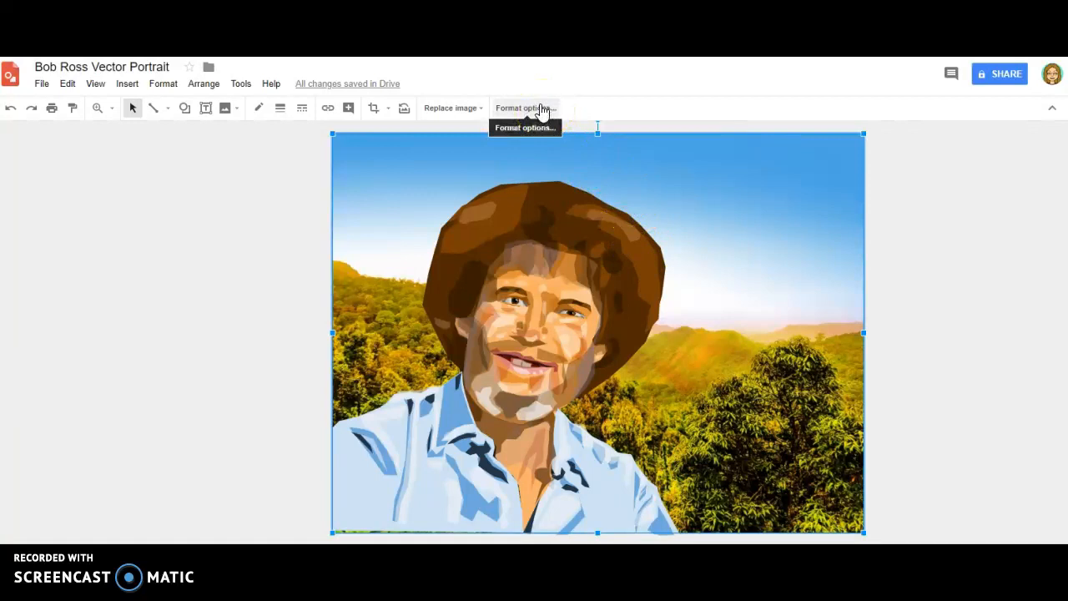
Recolour the forested background photo to a dark negative version via Format options
left_click(524, 107)
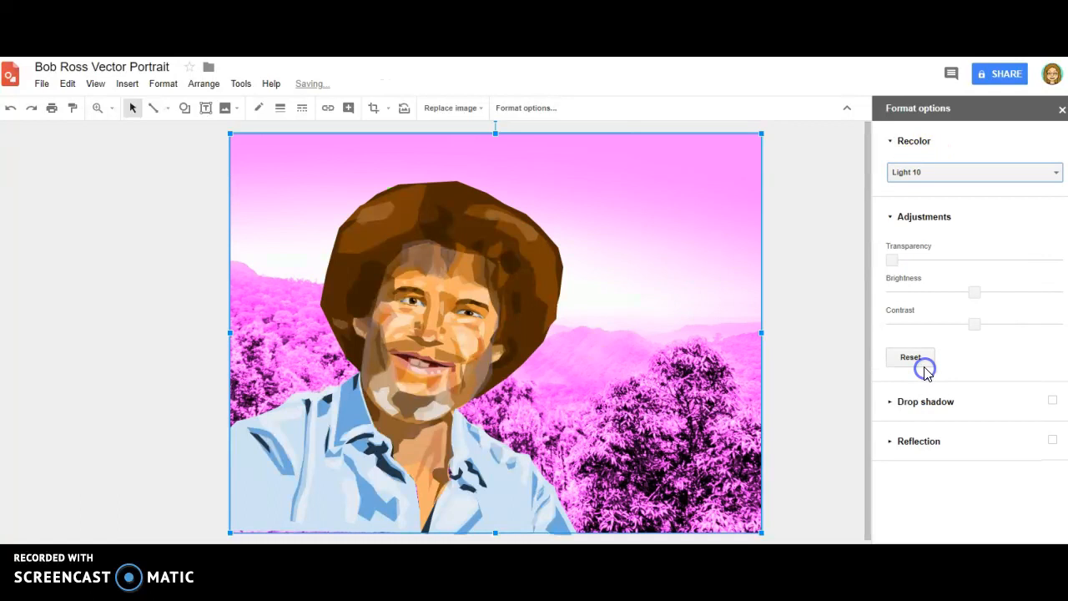
left_click(973, 172)
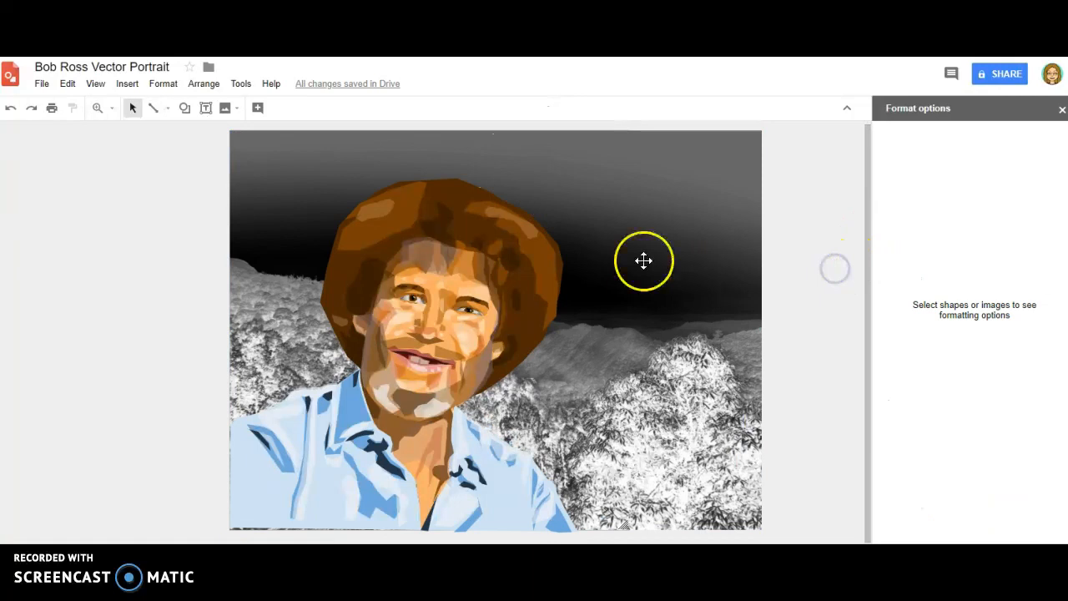
left_click(449, 107)
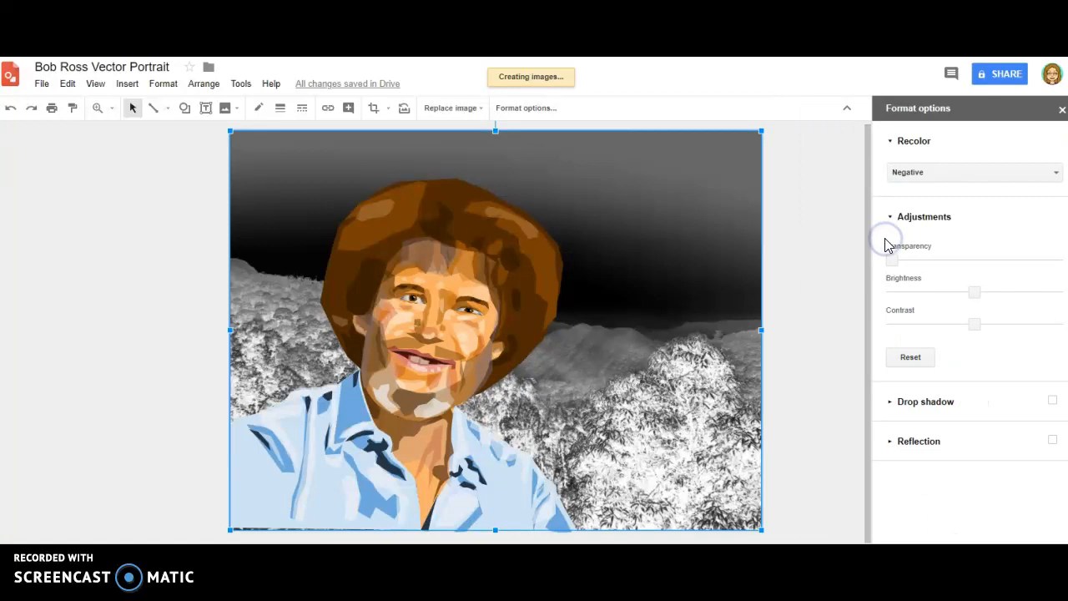
Replace the inverted forest photo with a rainbow image from Google Images
left_click(974, 172)
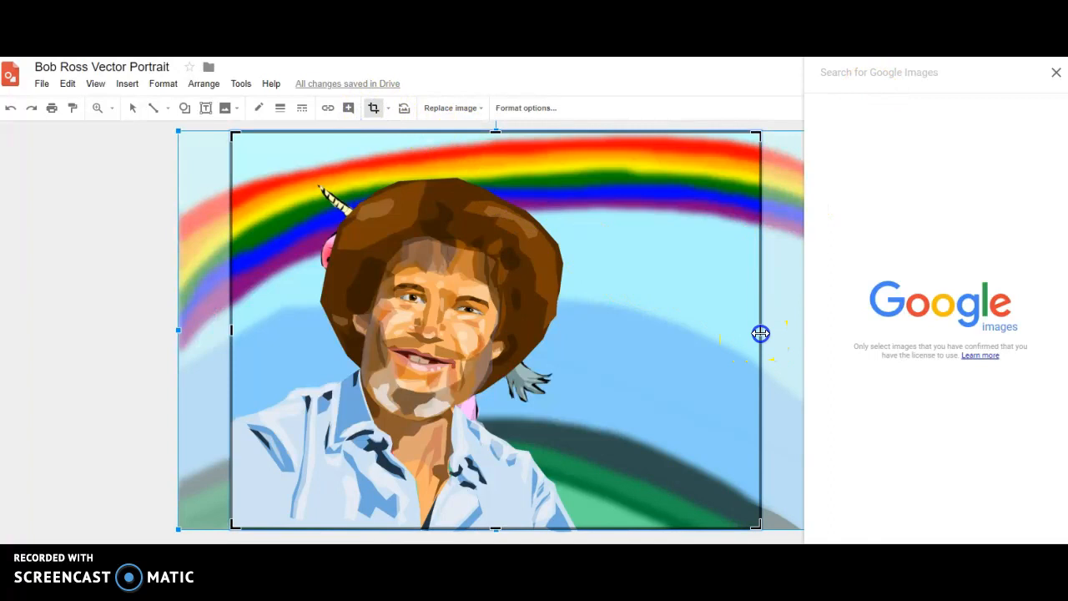
Crop the rainbow background image down to the square page edges
left_click_drag(760, 334, 628, 331)
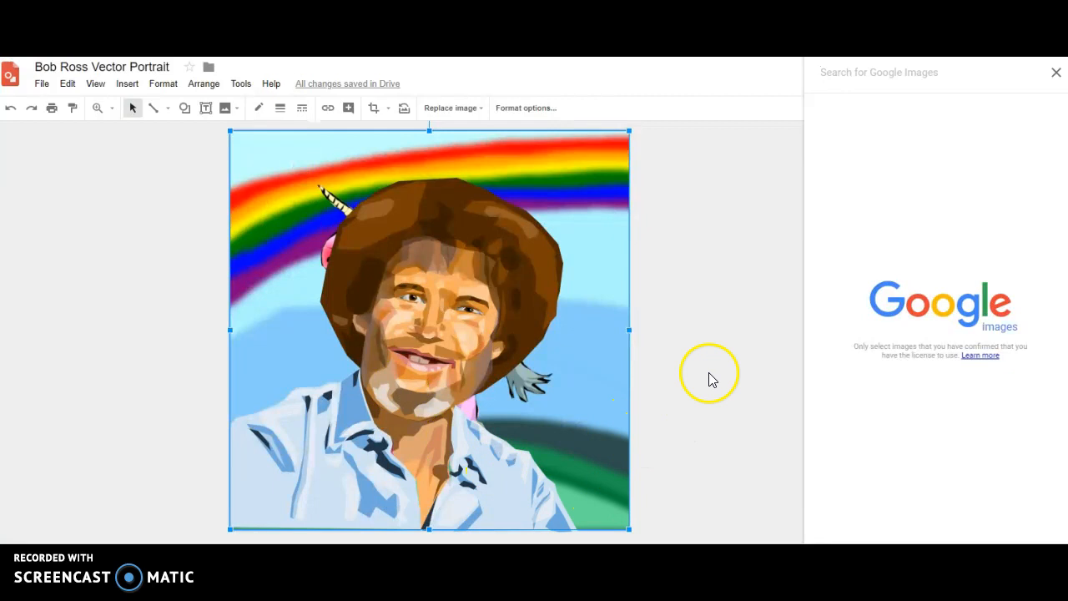
mouse_move(721, 344)
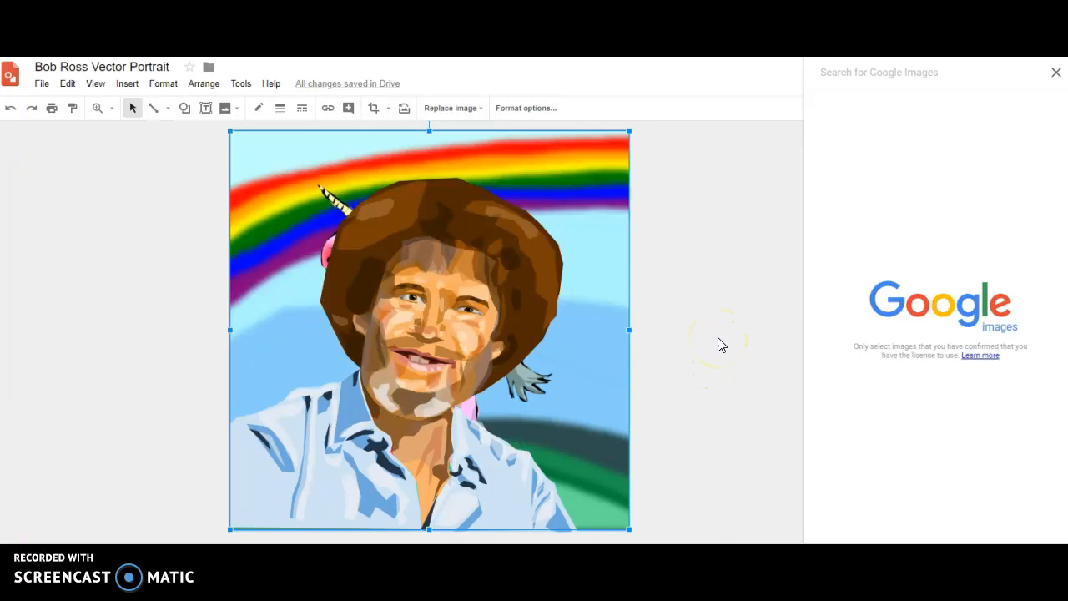